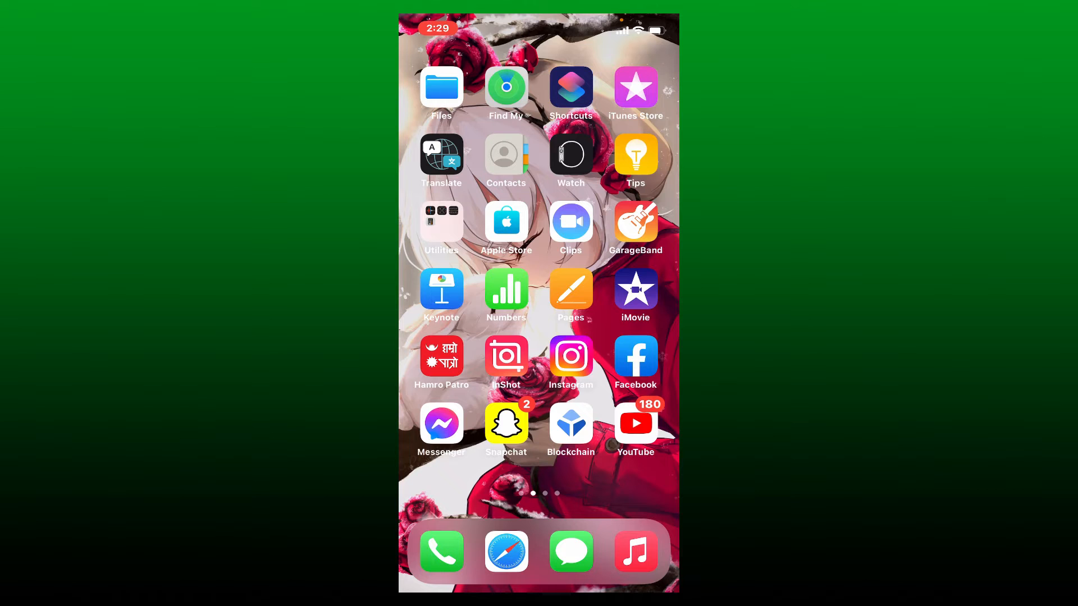
# - Swipe to the home screen page with BitMart and launch the app
pyautogui.hscroll(-3)
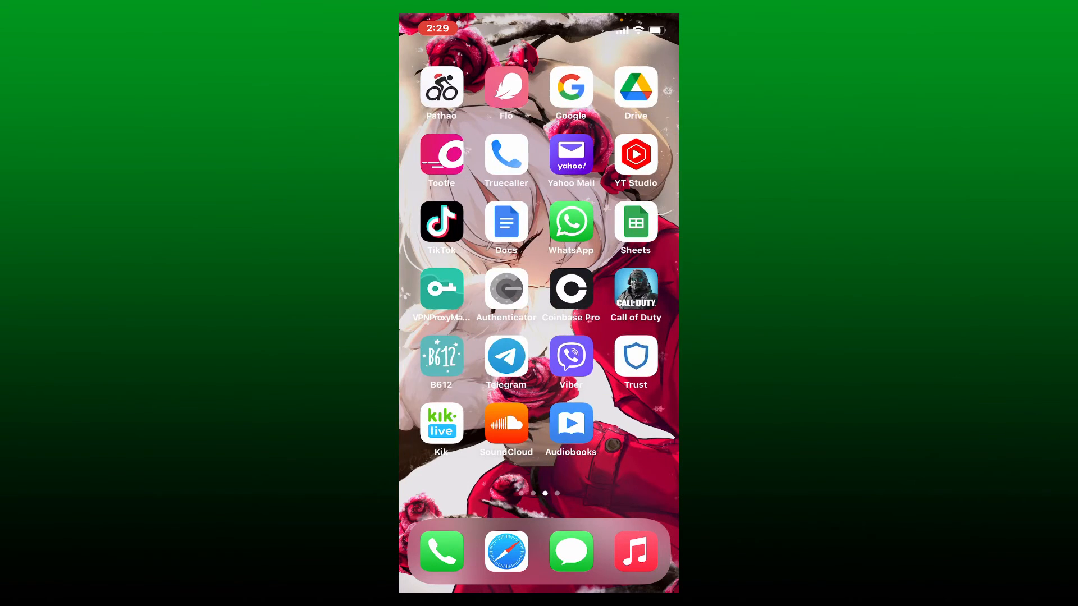
pyautogui.click(570, 287)
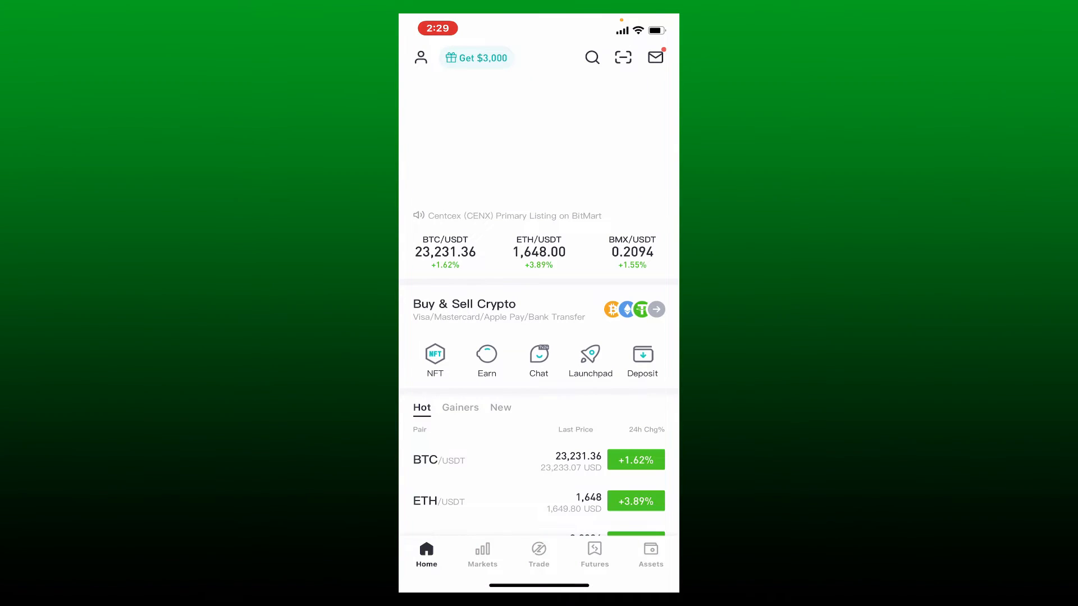
# - Go to the Spot markets list and bring up the trading pair search
pyautogui.click(482, 555)
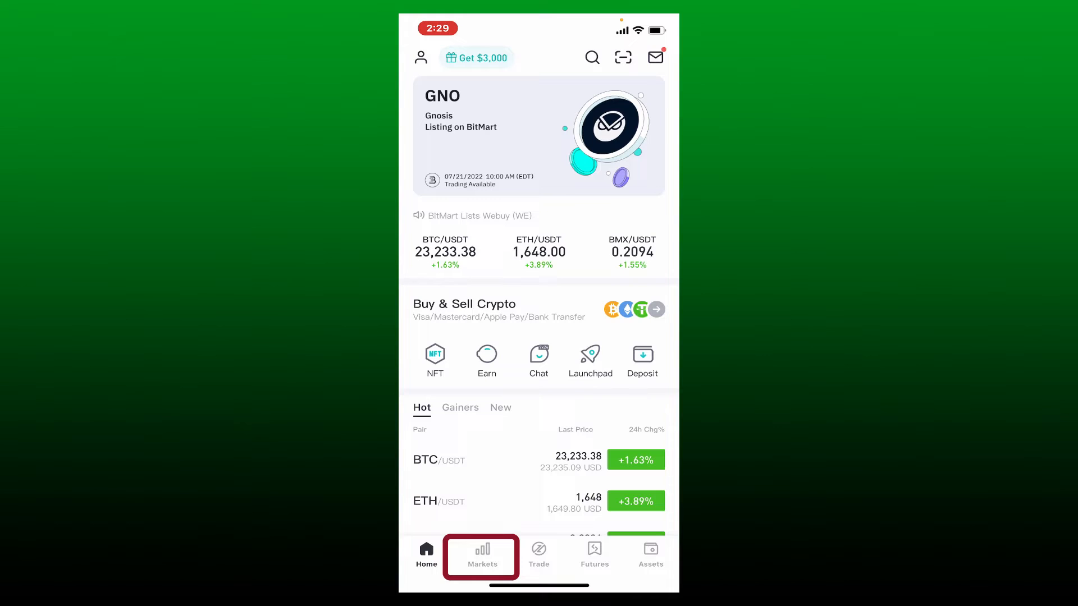
pyautogui.click(481, 555)
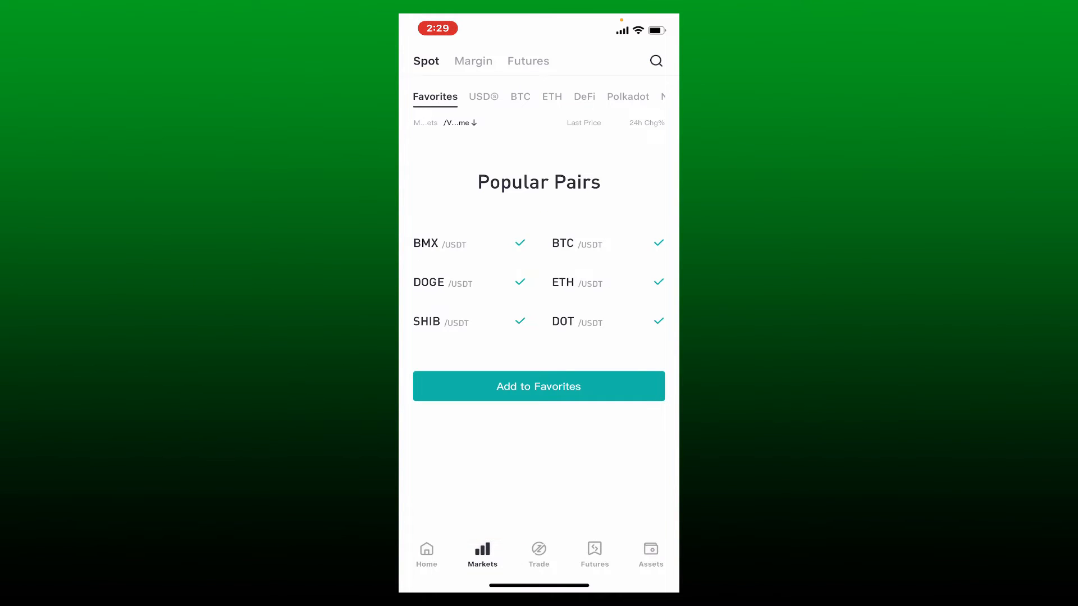
pyautogui.click(426, 61)
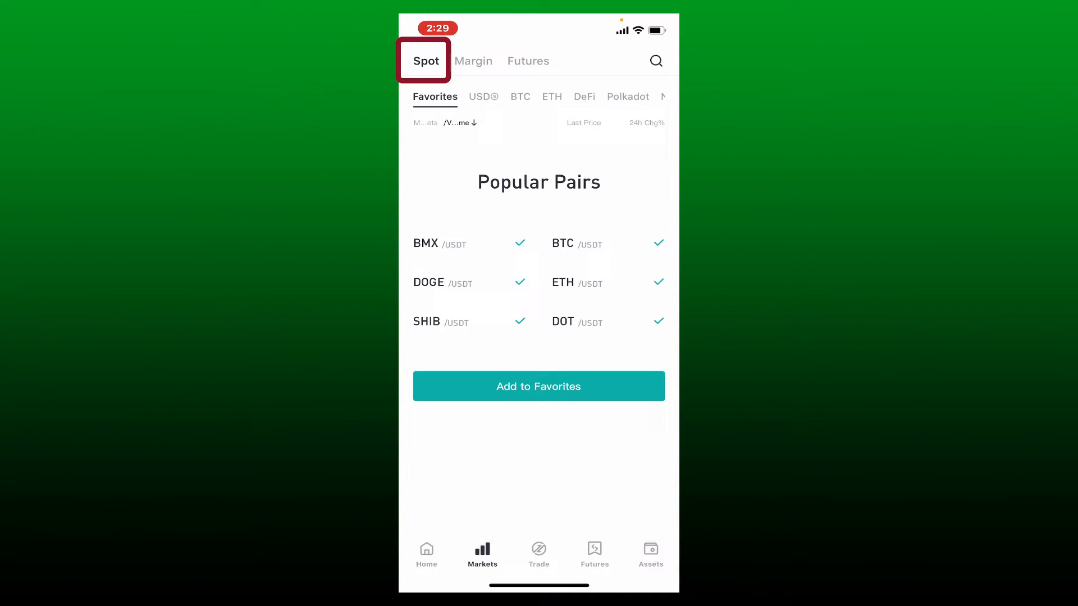
pyautogui.click(426, 60)
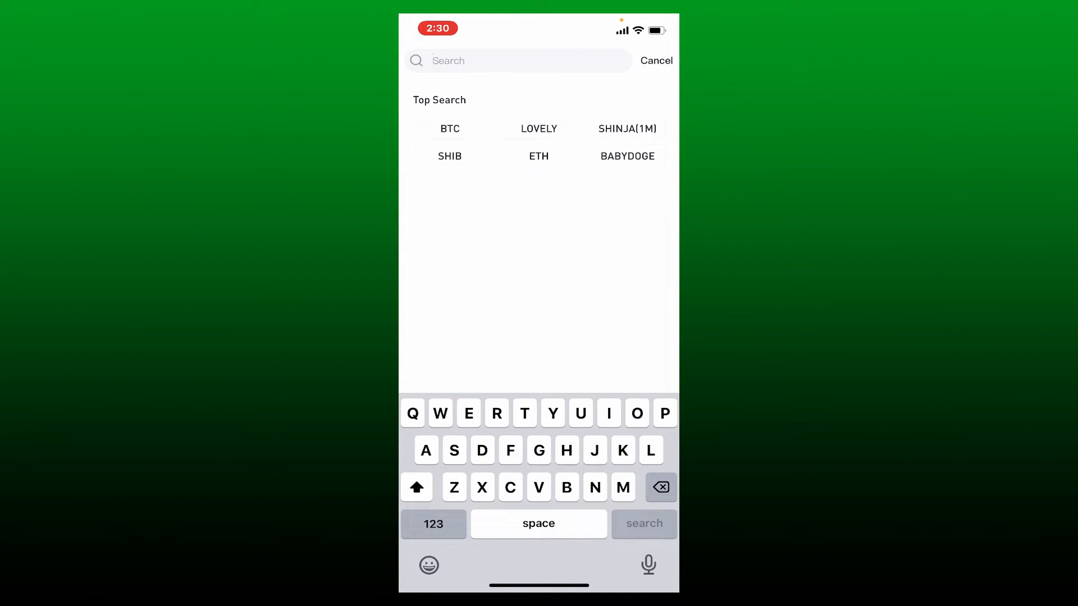
# - Search BTC, choose the BTC/USDT pair, and start a Sell order
pyautogui.write('BTC')
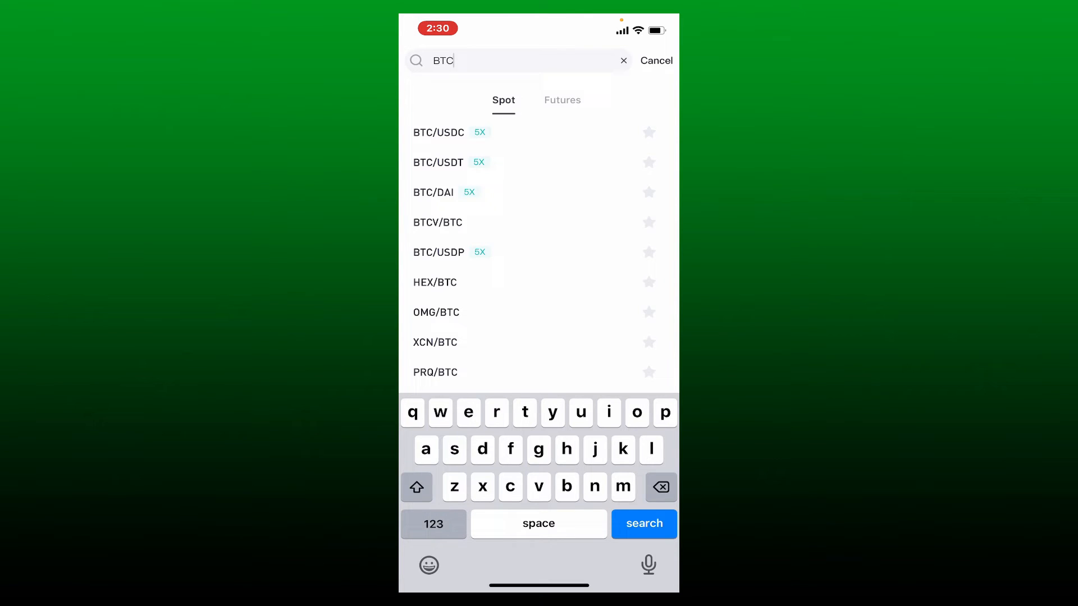
pyautogui.click(438, 163)
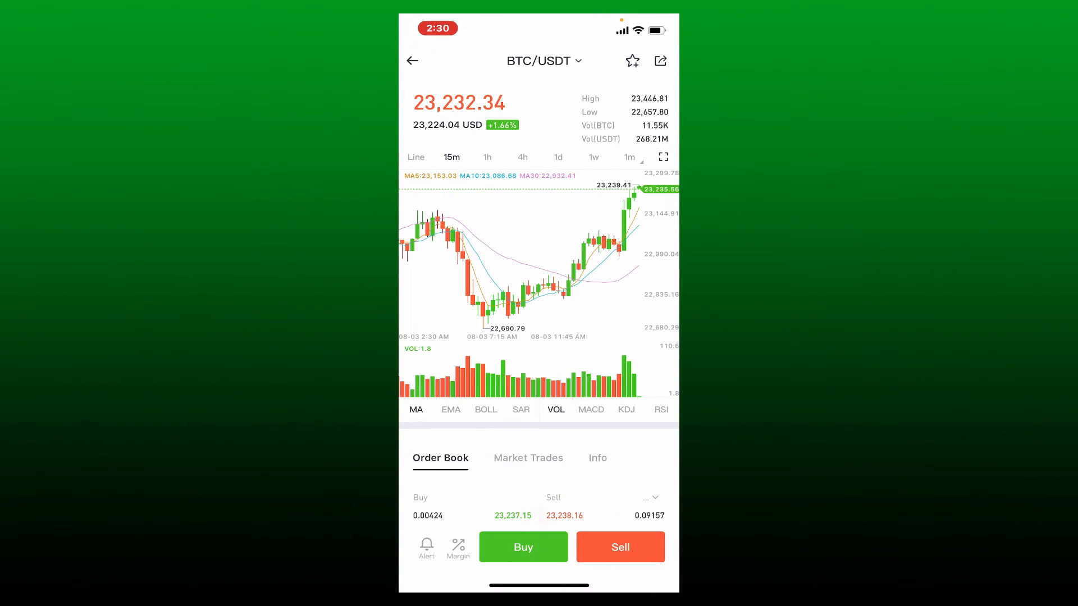
pyautogui.click(619, 548)
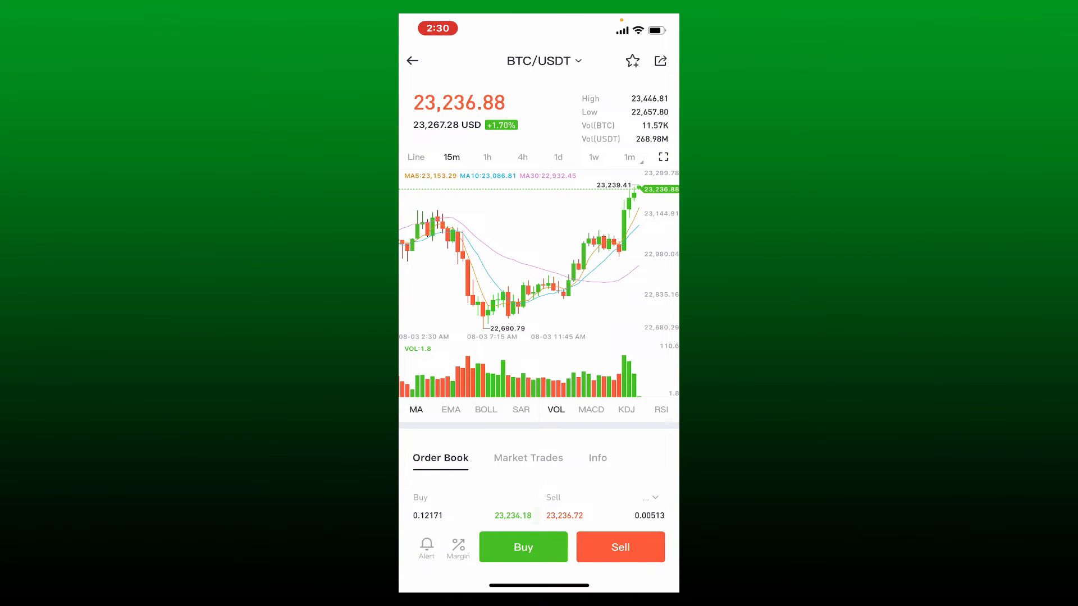
pyautogui.click(619, 546)
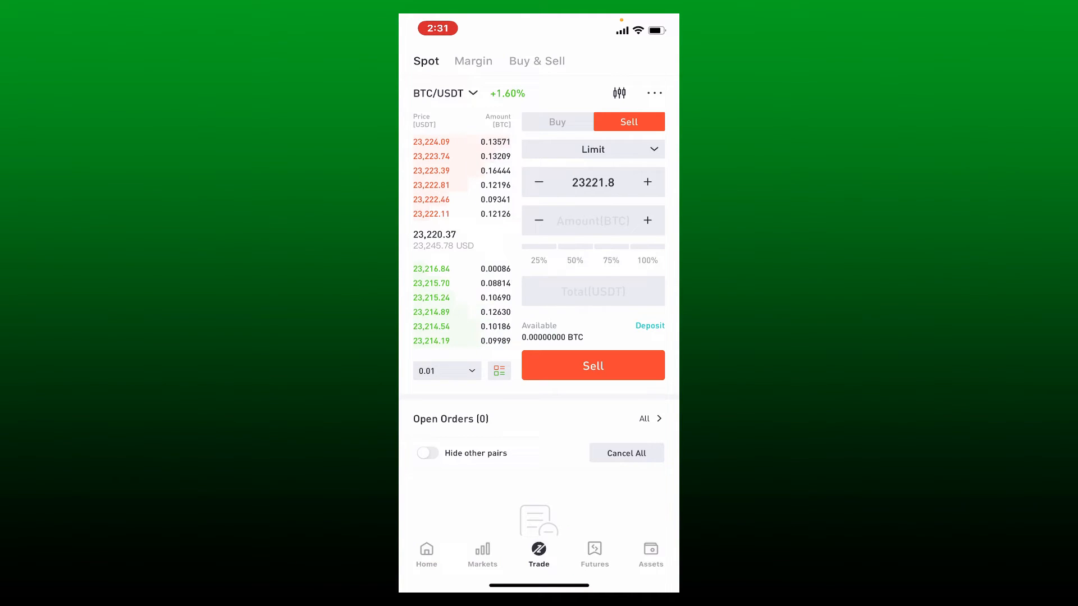
# - Exit BitMart and swipe to another home screen page
pyautogui.click(591, 221)
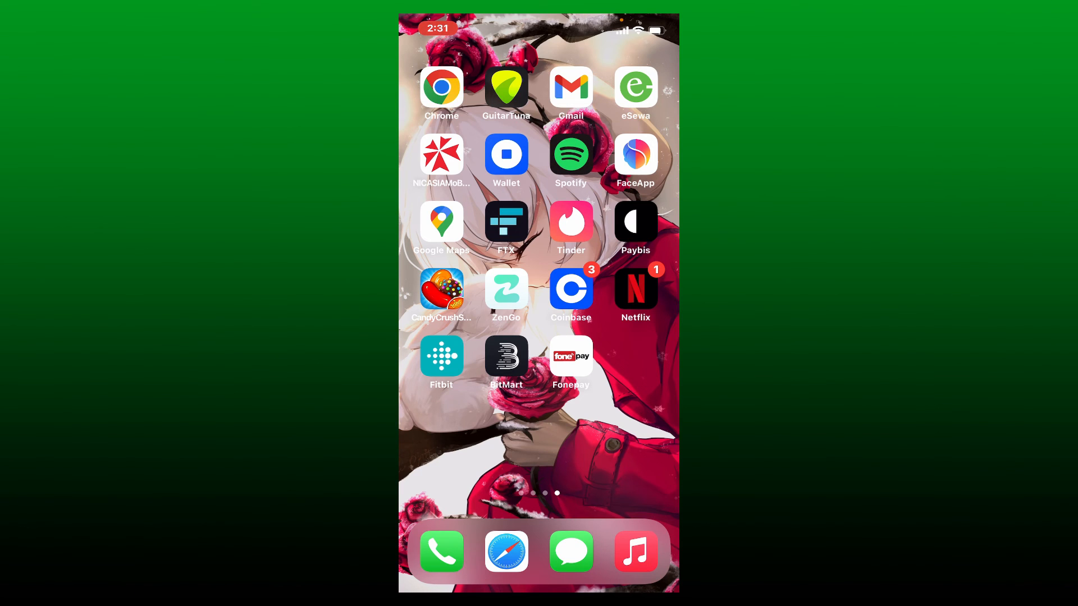
pyautogui.hscroll(-3)
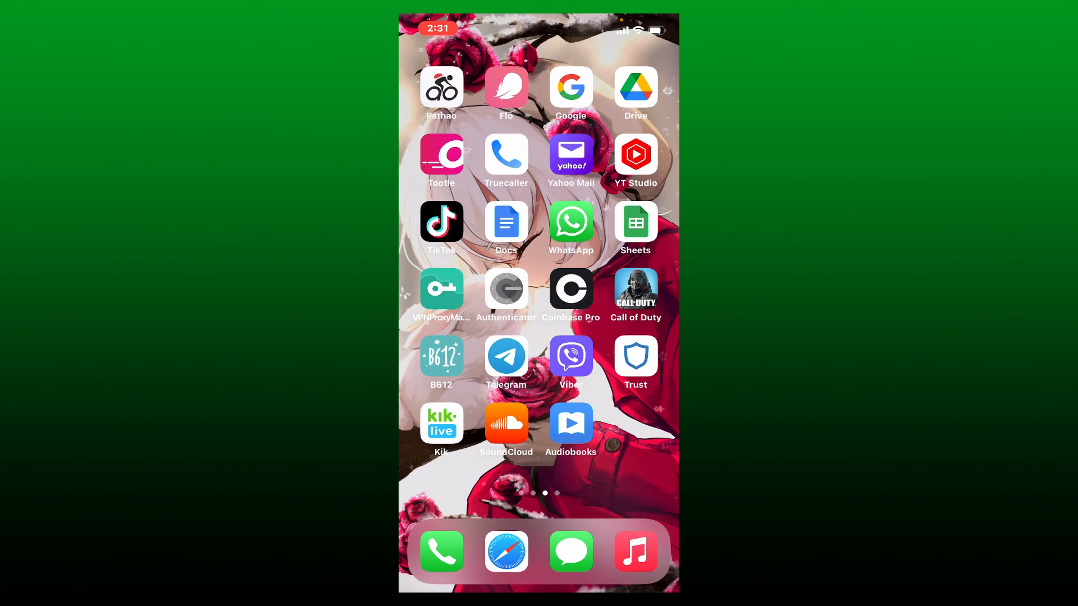